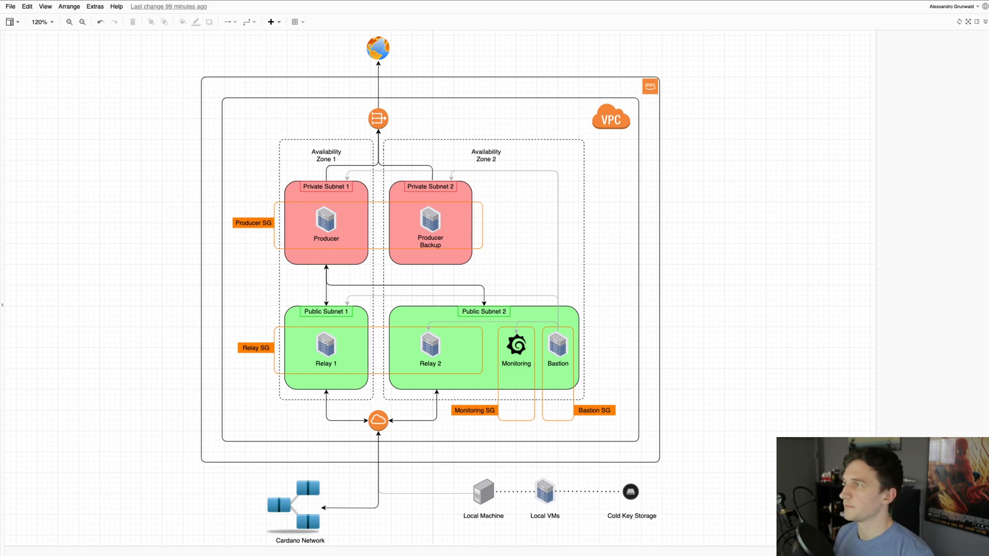
{"action": "left_click", "coordinate": [326, 156]}
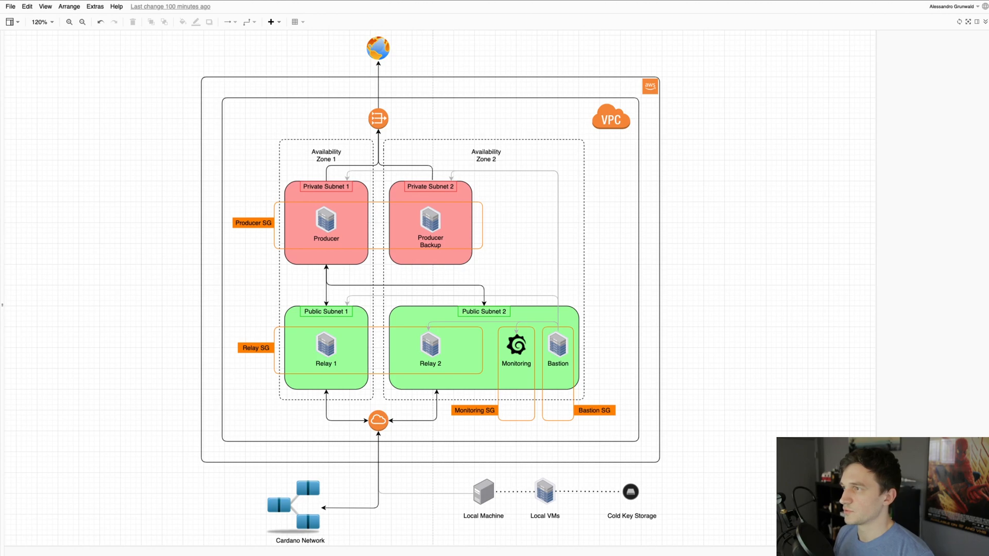
{"action": "left_click", "coordinate": [325, 220]}
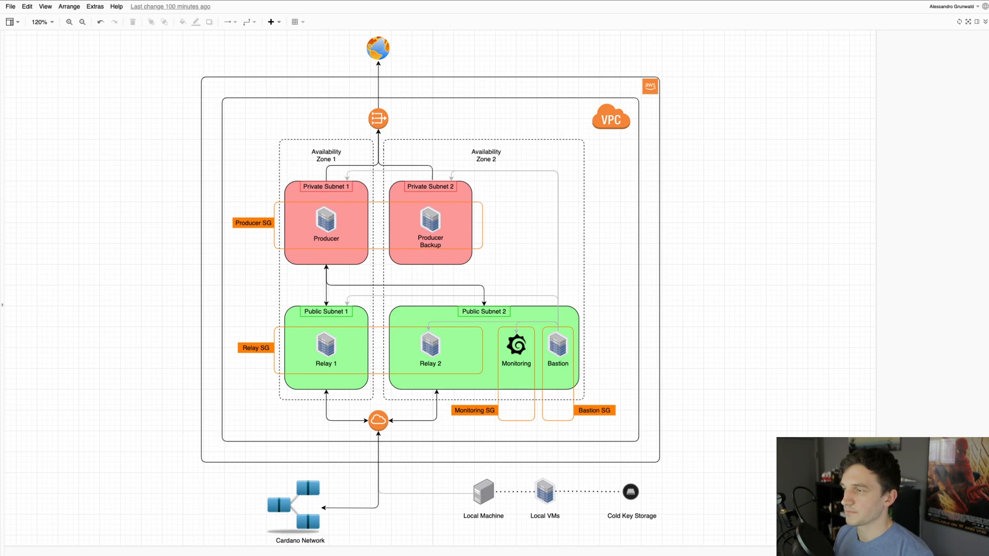
{"action": "left_click", "coordinate": [253, 223]}
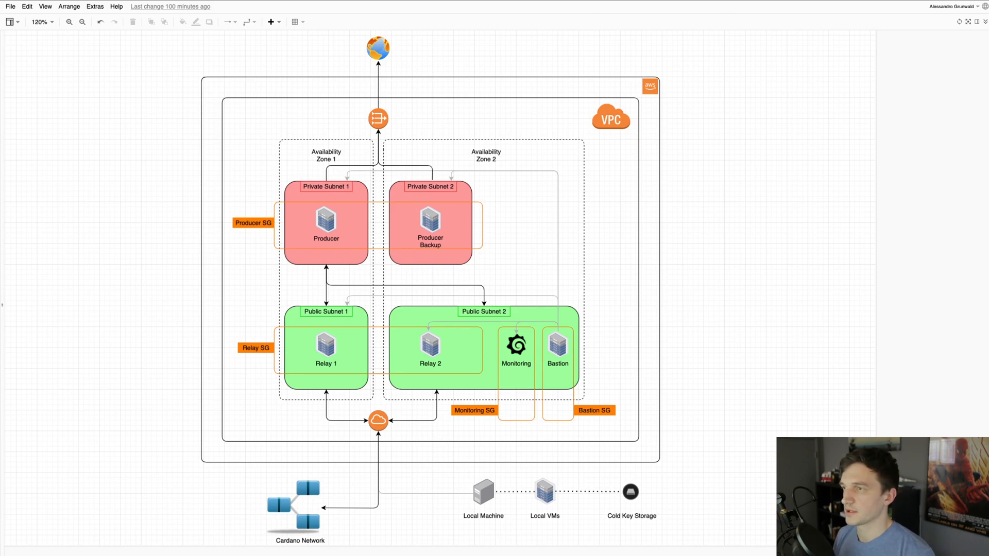
{"action": "left_click", "coordinate": [253, 223]}
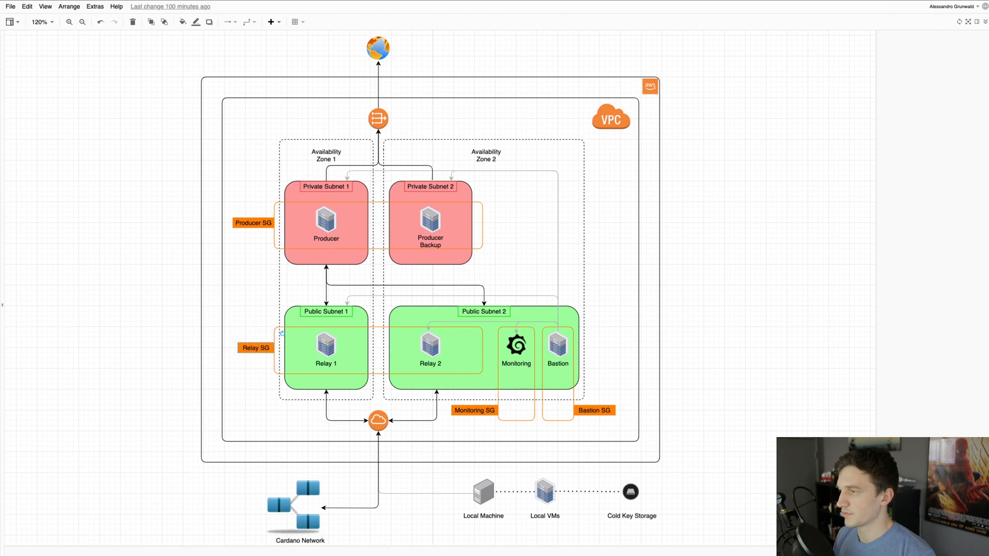
{"action": "left_click", "coordinate": [475, 410]}
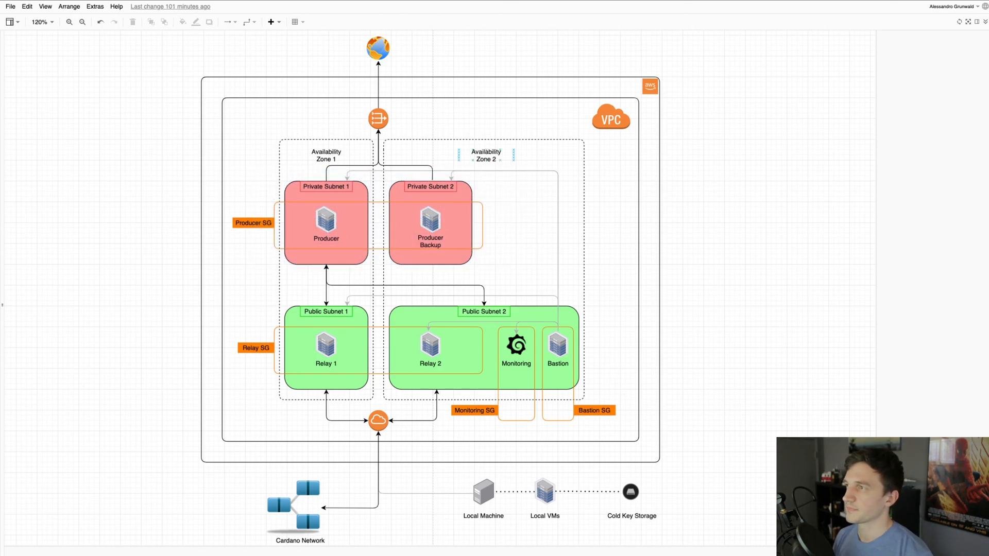
{"action": "left_click", "coordinate": [378, 117]}
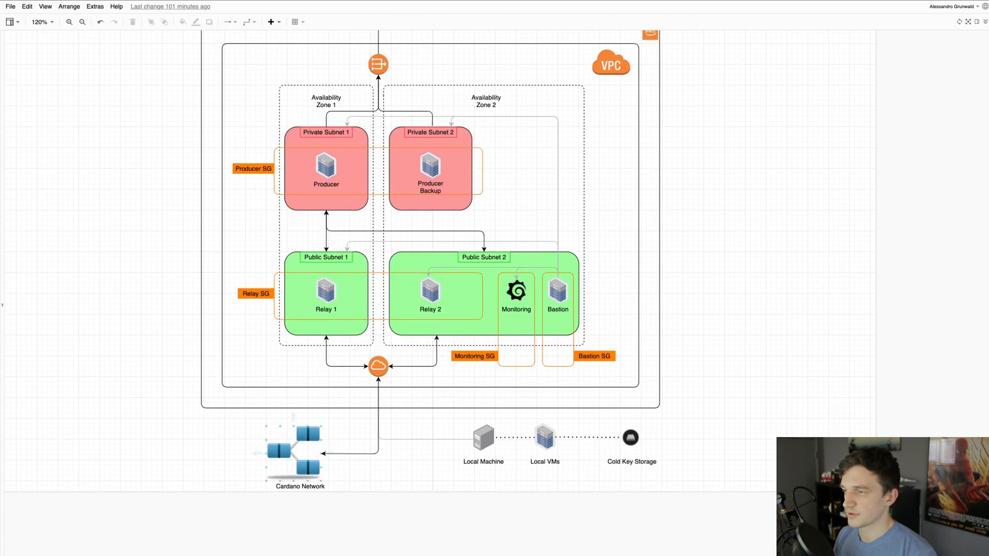
{"action": "left_click", "coordinate": [293, 460]}
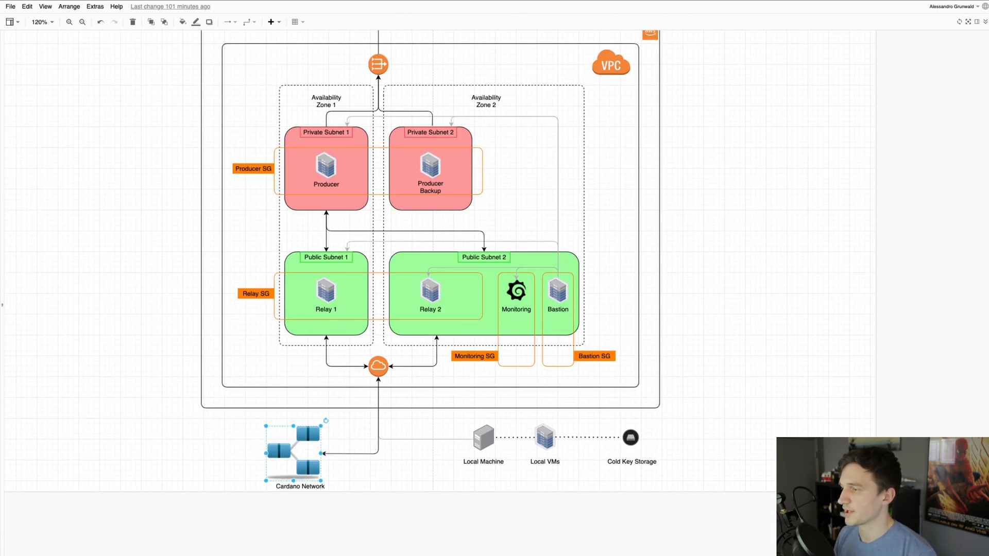
{"action": "left_click", "coordinate": [483, 441]}
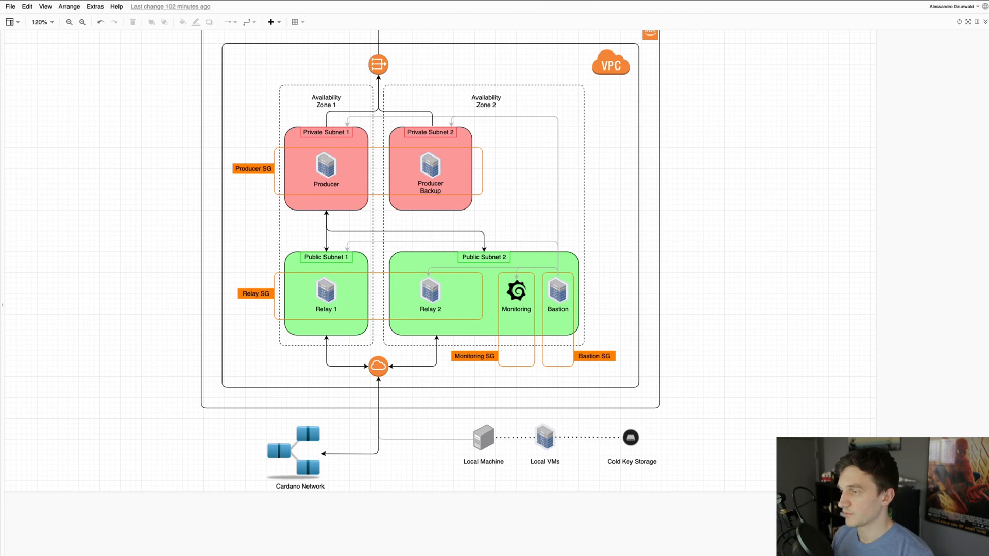
{"action": "left_click", "coordinate": [483, 439]}
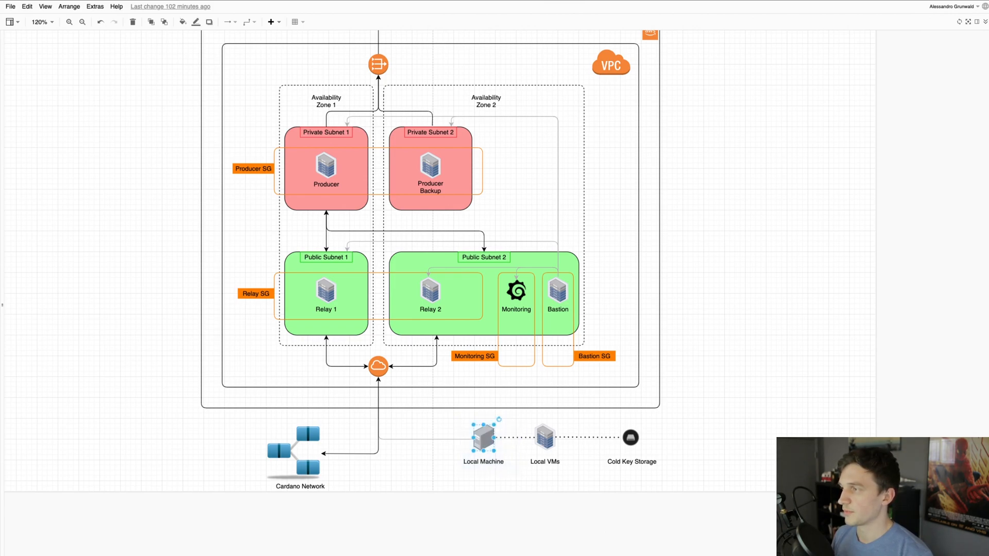
{"action": "left_click", "coordinate": [558, 290]}
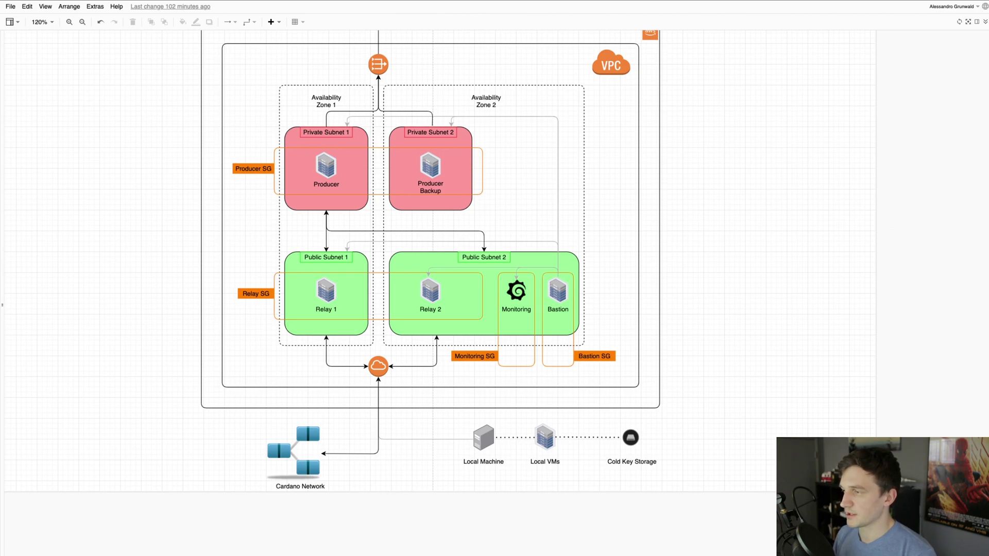
{"action": "left_click", "coordinate": [483, 441]}
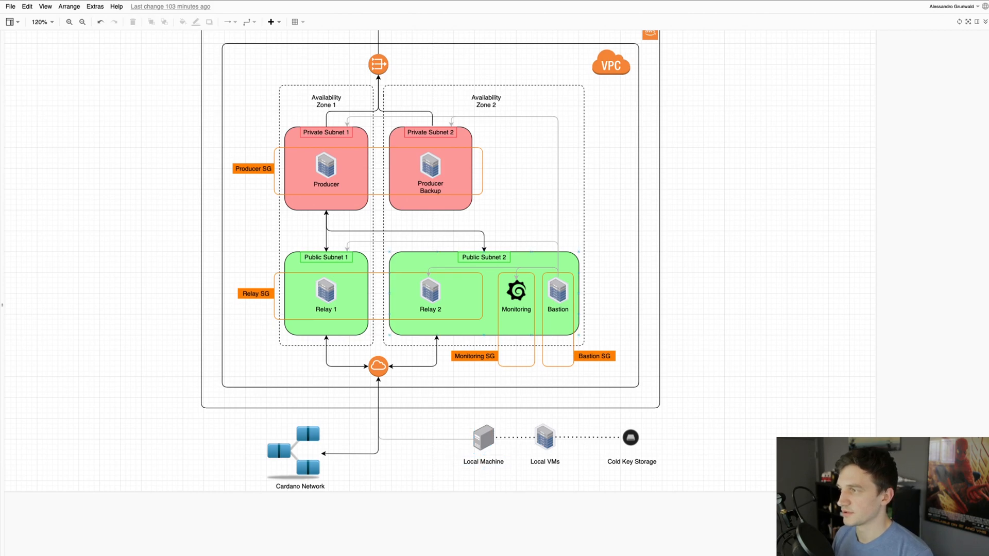
{"action": "left_click", "coordinate": [558, 293]}
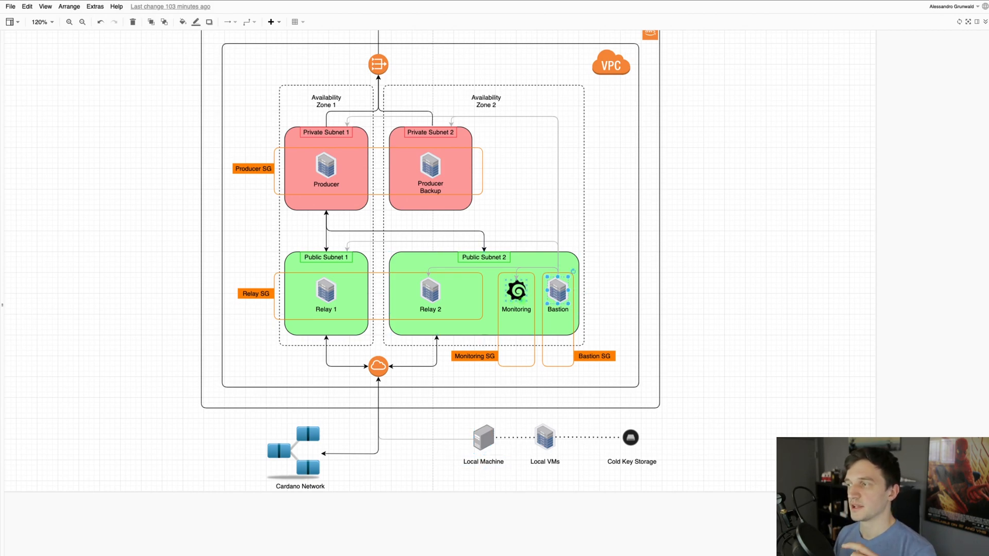
{"action": "left_click", "coordinate": [516, 292]}
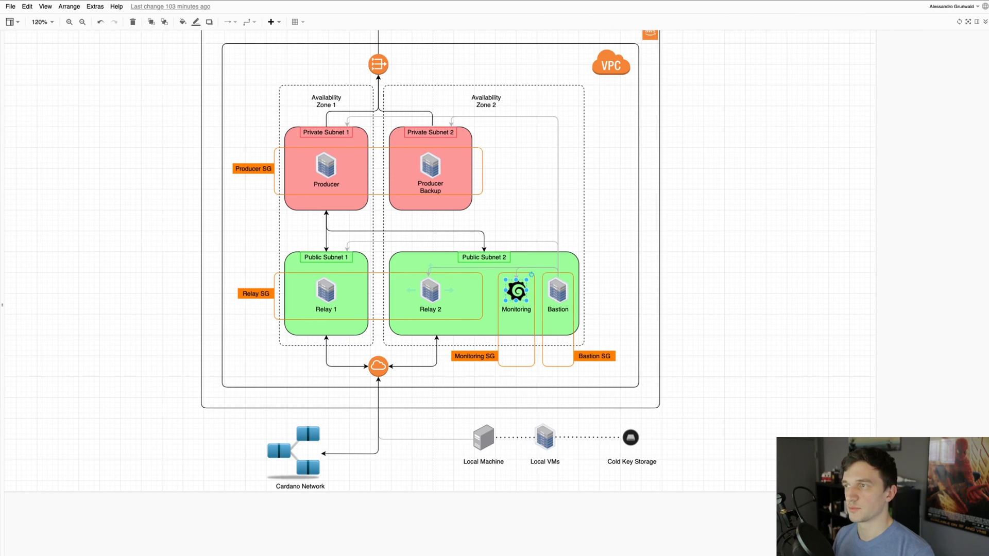
{"action": "left_click", "coordinate": [325, 169]}
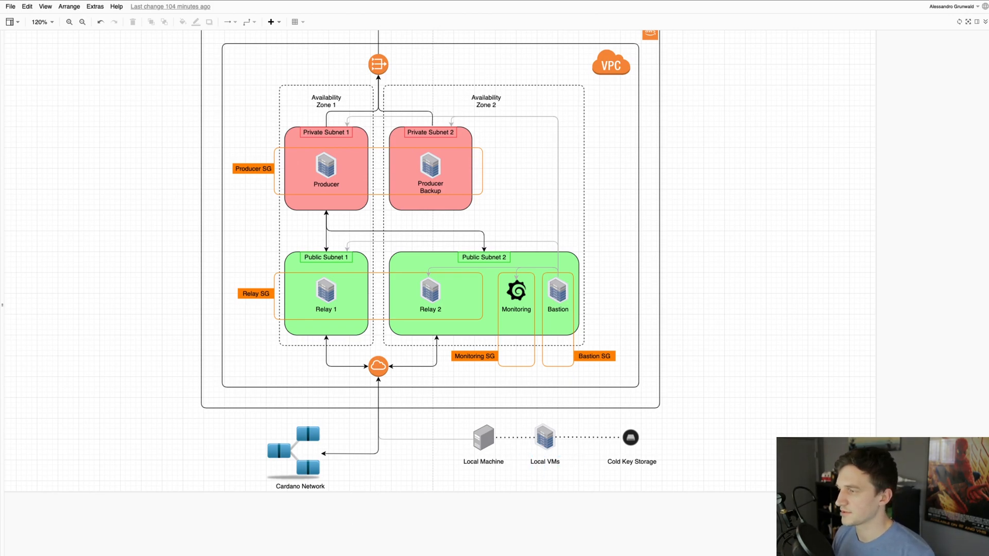
{"action": "left_click", "coordinate": [545, 439]}
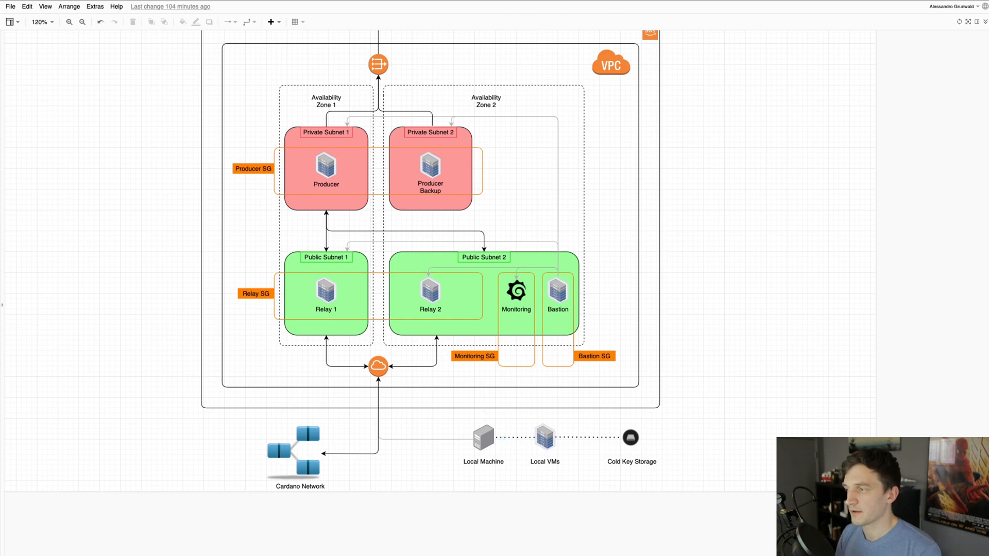
{"action": "left_click", "coordinate": [546, 438]}
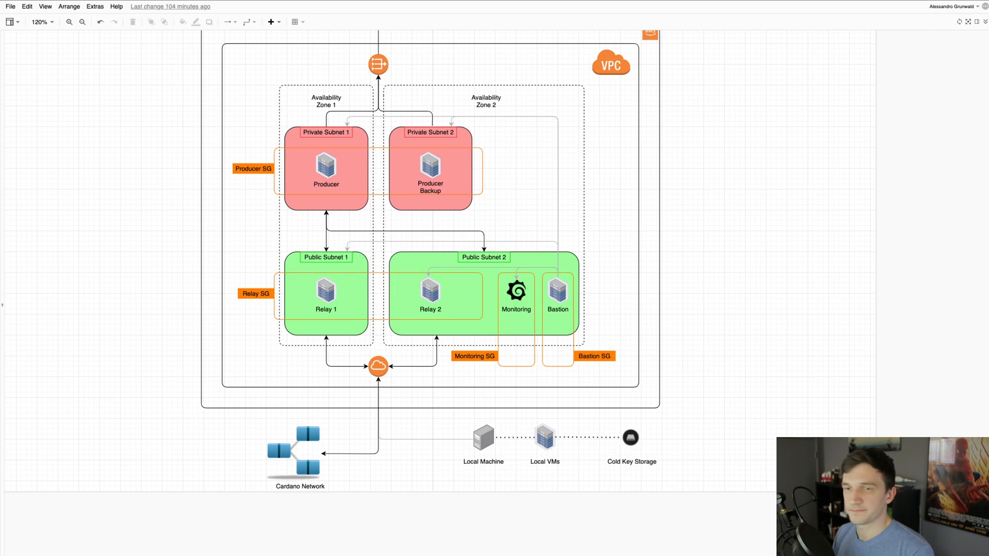
{"action": "left_click", "coordinate": [544, 441]}
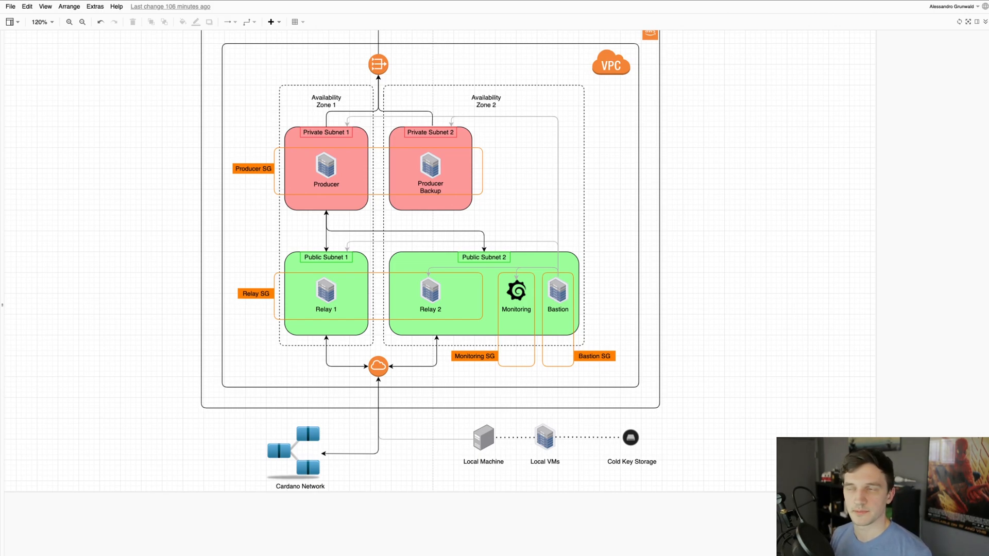
{"action": "scroll", "scroll_direction": "down", "scroll_amount": 3}
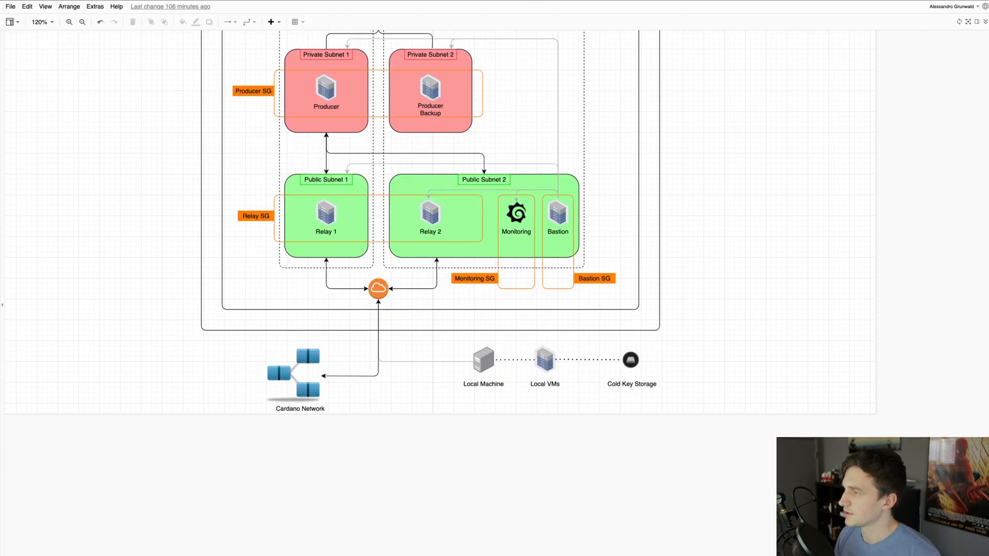
{"action": "left_click", "coordinate": [631, 360]}
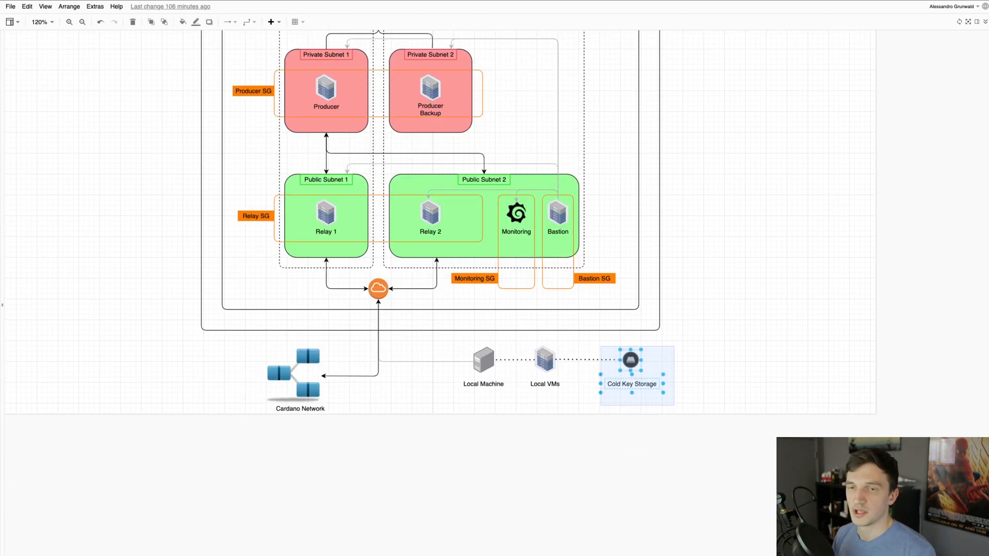